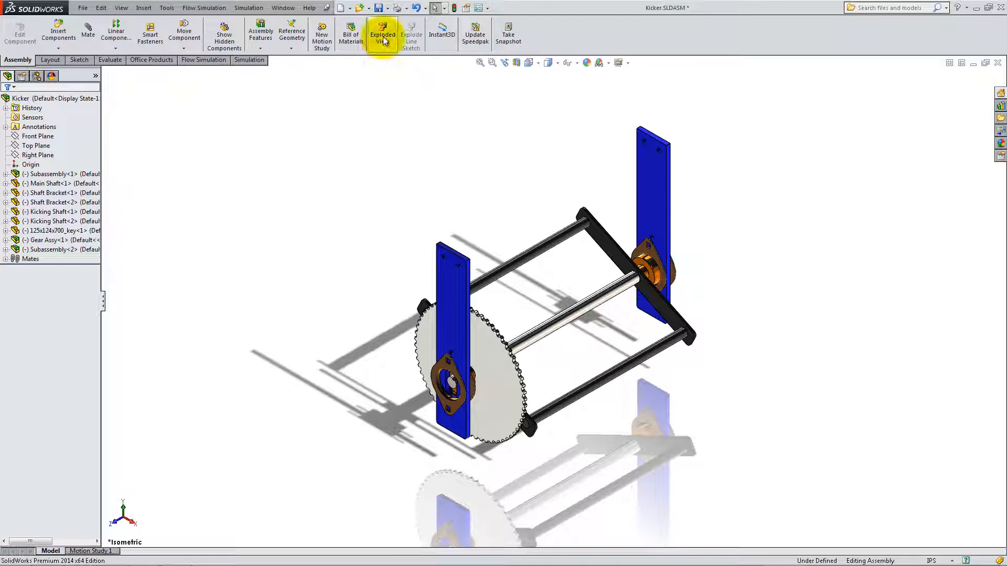
Step: Start the Exploded View command on the Kicker assembly
left_click(381, 34)
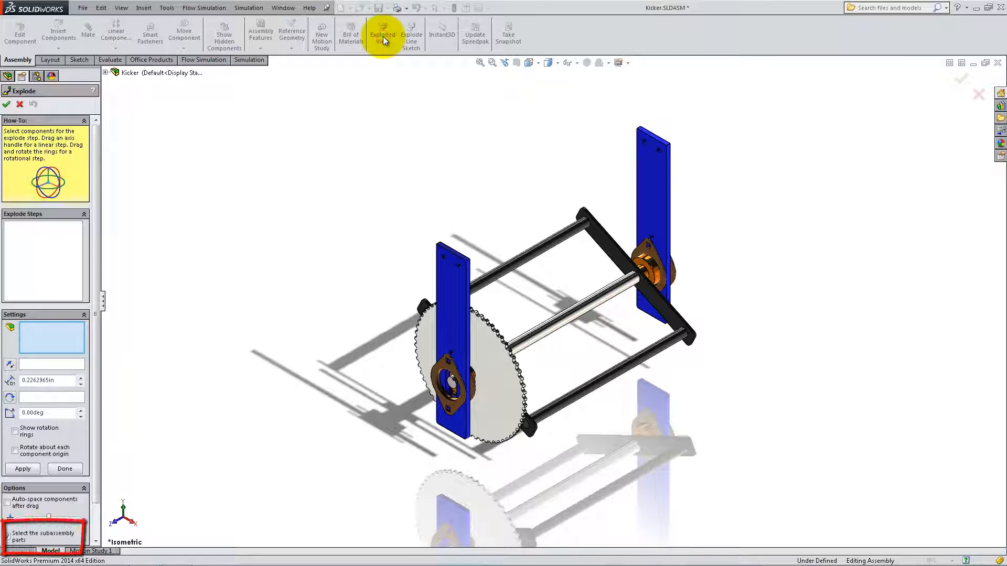
mouse_move(383, 69)
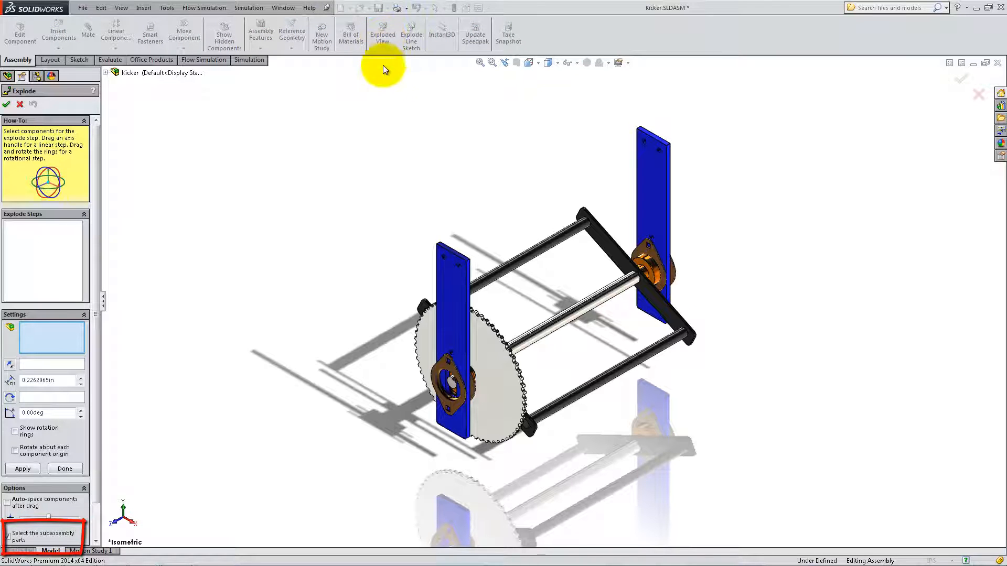
Step: Drag the bearing housing, side plate and remaining parts apart along the shaft axis
left_click(450, 381)
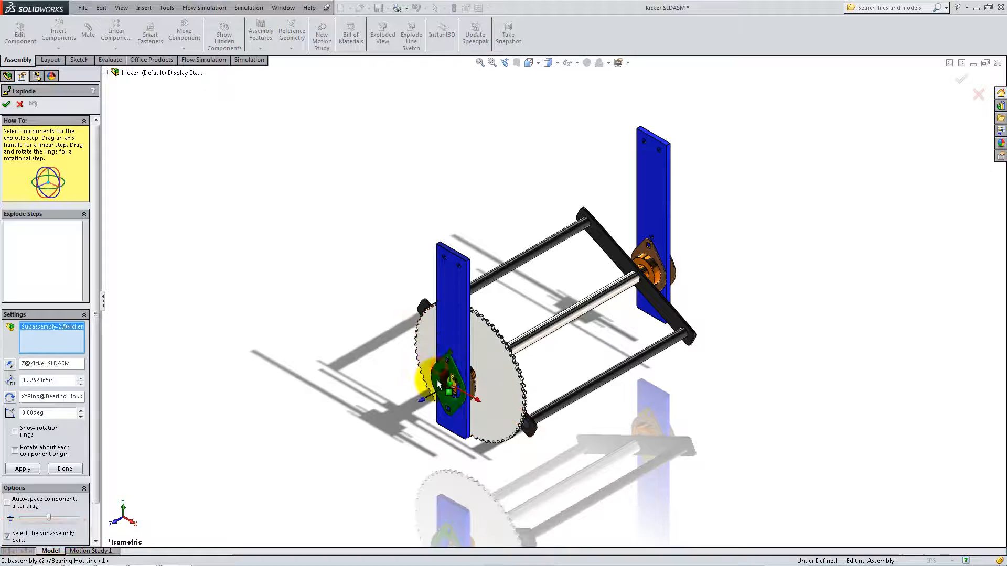
left_click_drag(450, 385, 263, 494)
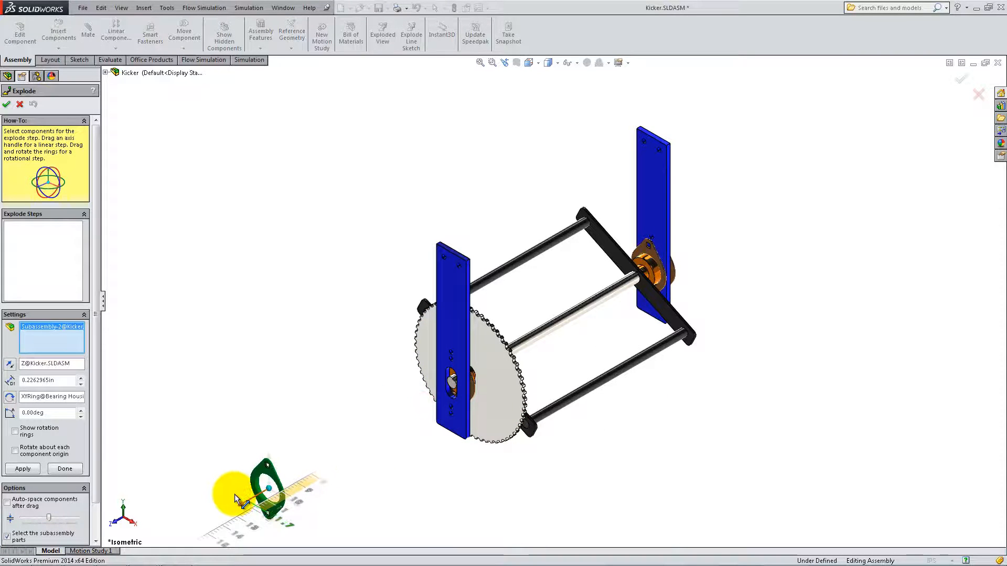
left_click_drag(267, 488, 436, 357)
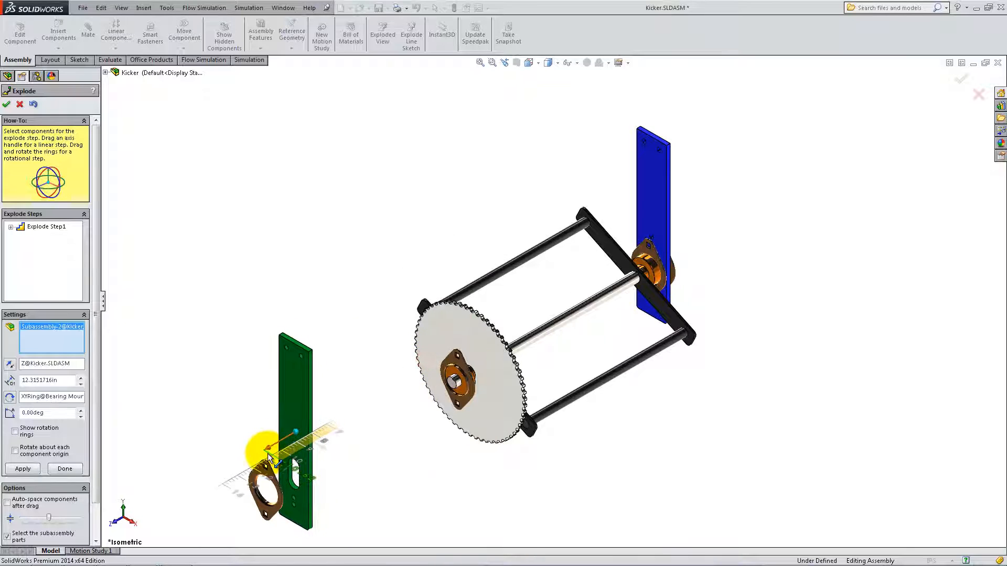
left_click_drag(269, 450, 423, 399)
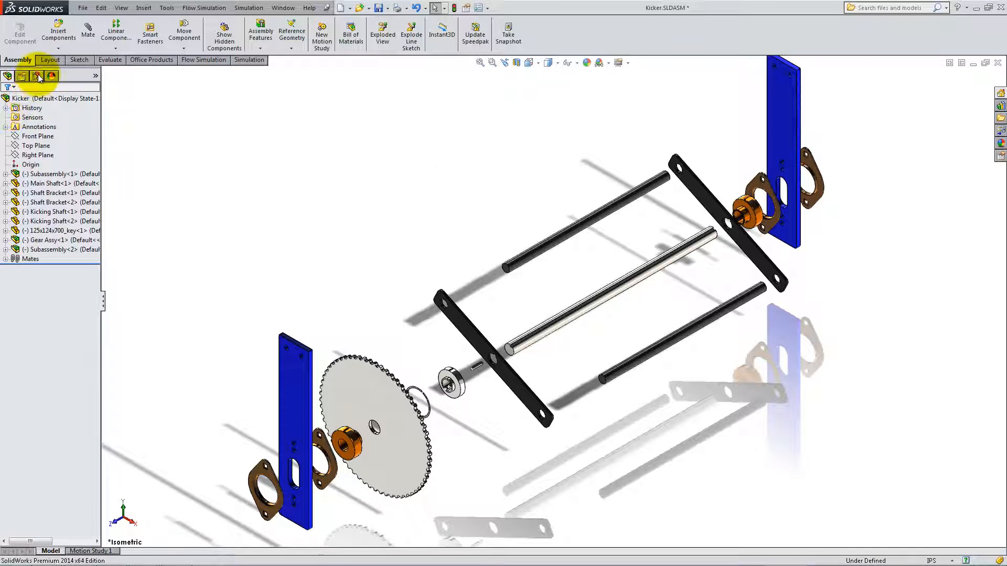
Step: Collapse ExplView1 from the ConfigurationManager
left_click(21, 76)
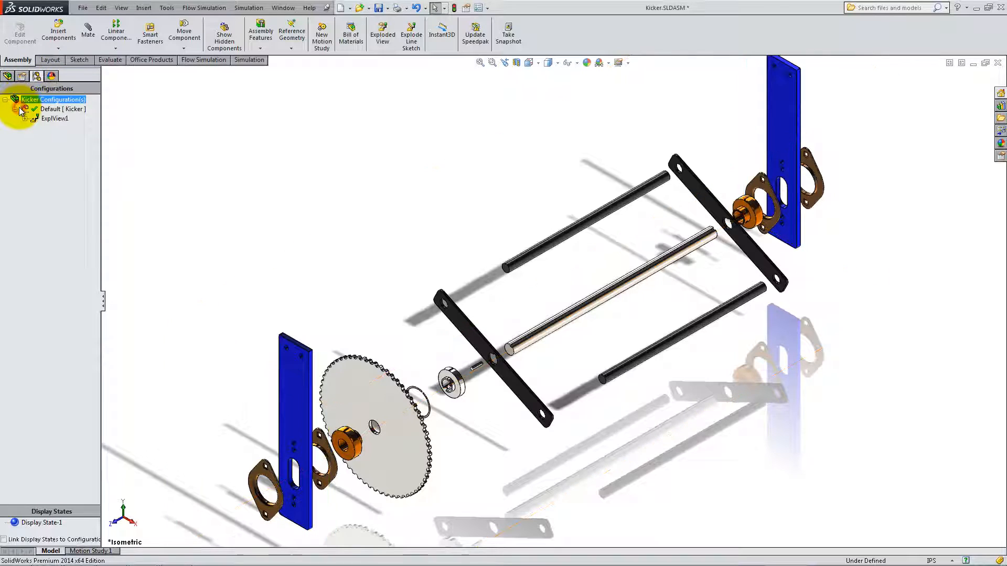
right_click(52, 118)
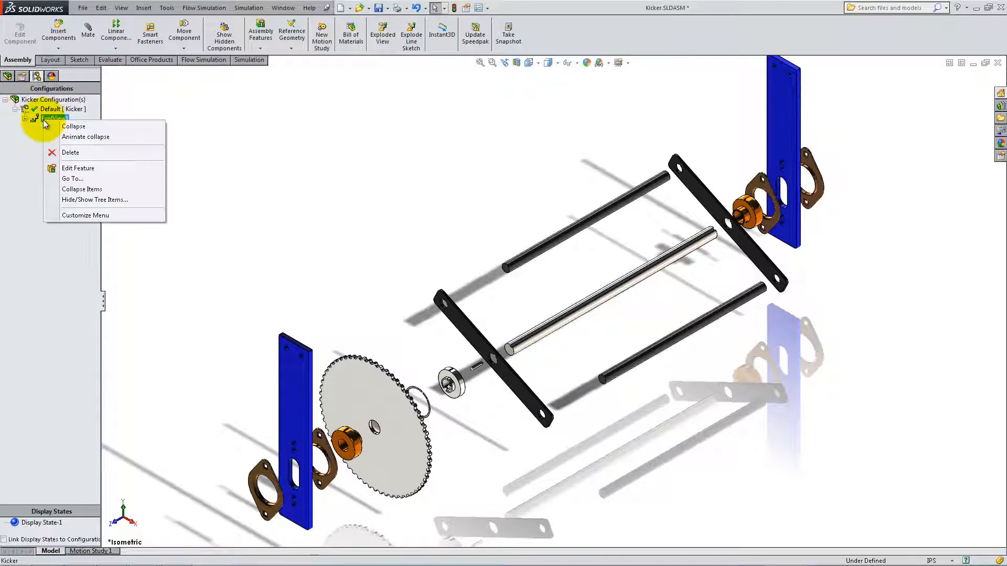
left_click(73, 126)
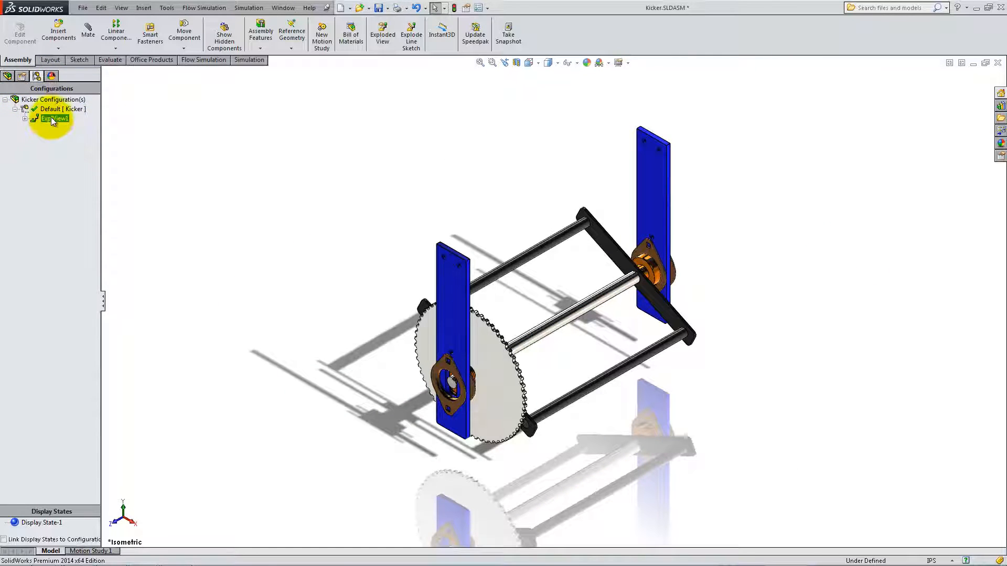
Step: Animate ExplView1 exploding and collapsing, then close the Animation Controller
double_click(54, 119)
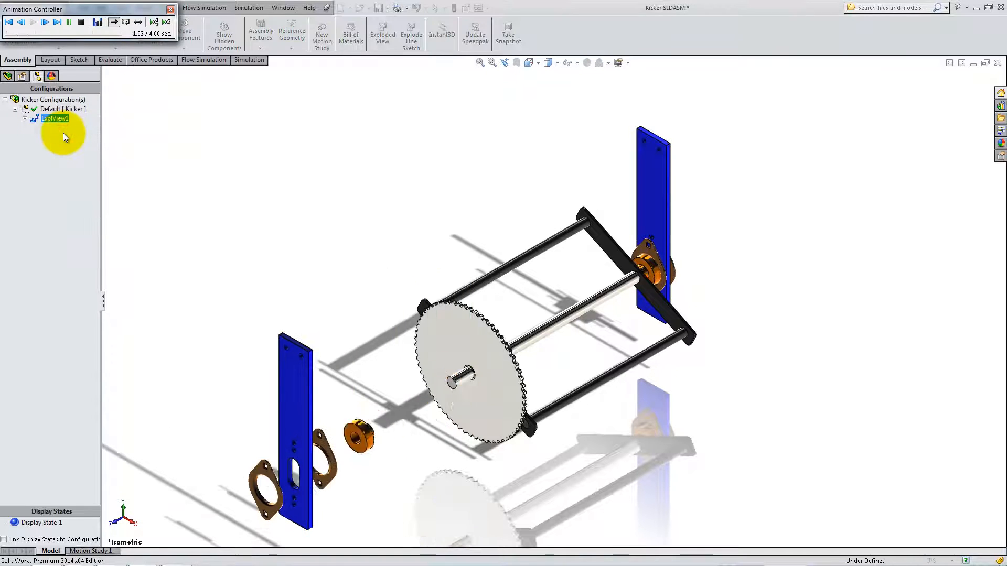
left_click(44, 21)
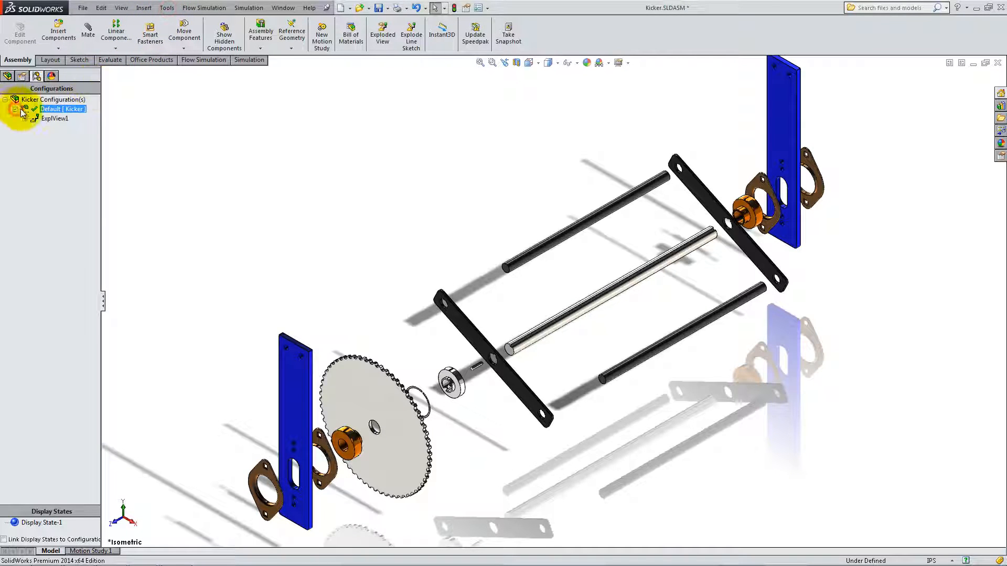
double_click(53, 119)
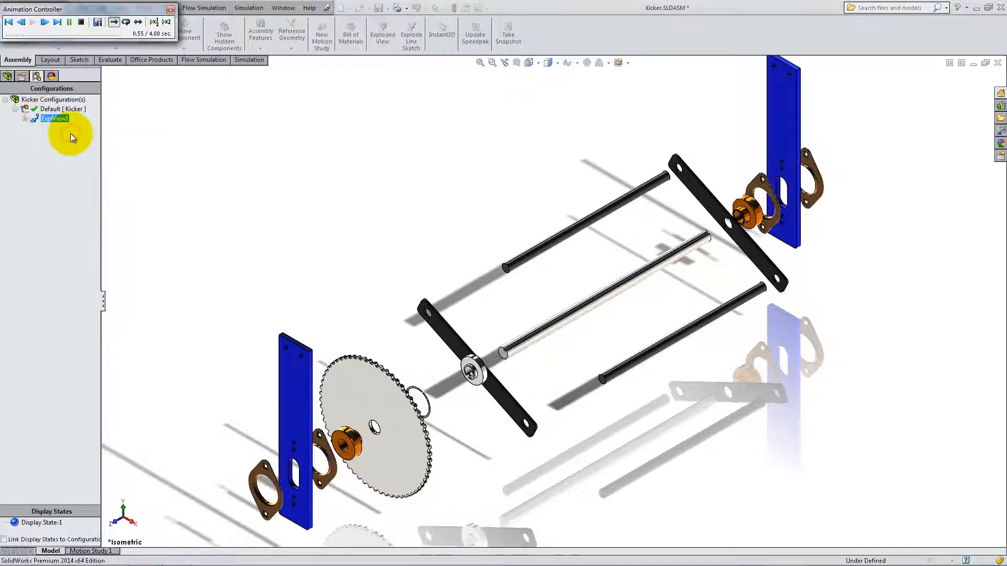
left_click(45, 22)
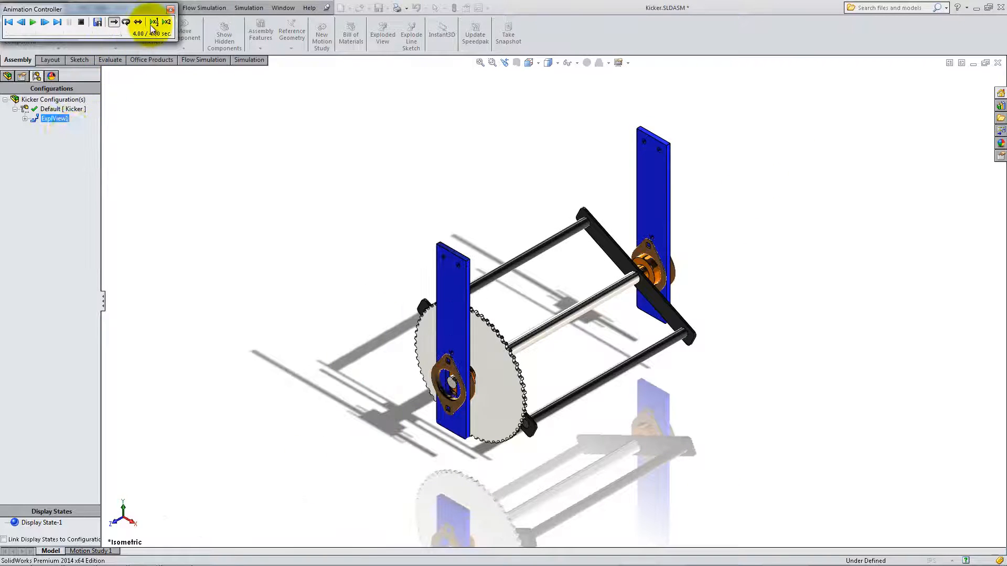
left_click(82, 8)
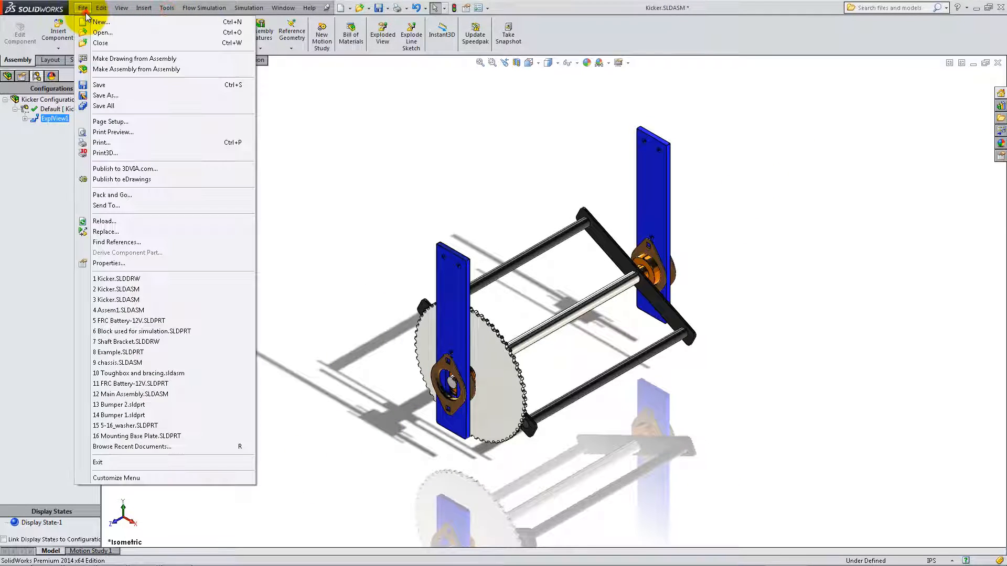
Step: Make a drawing from the Kicker assembly on a C (ANSI) Landscape sheet
left_click(100, 22)
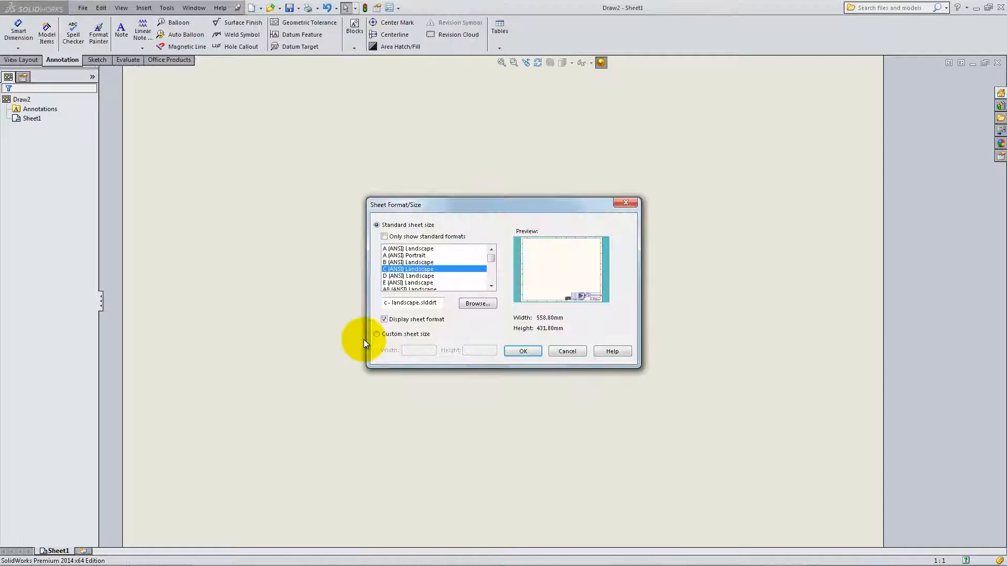
left_click(522, 350)
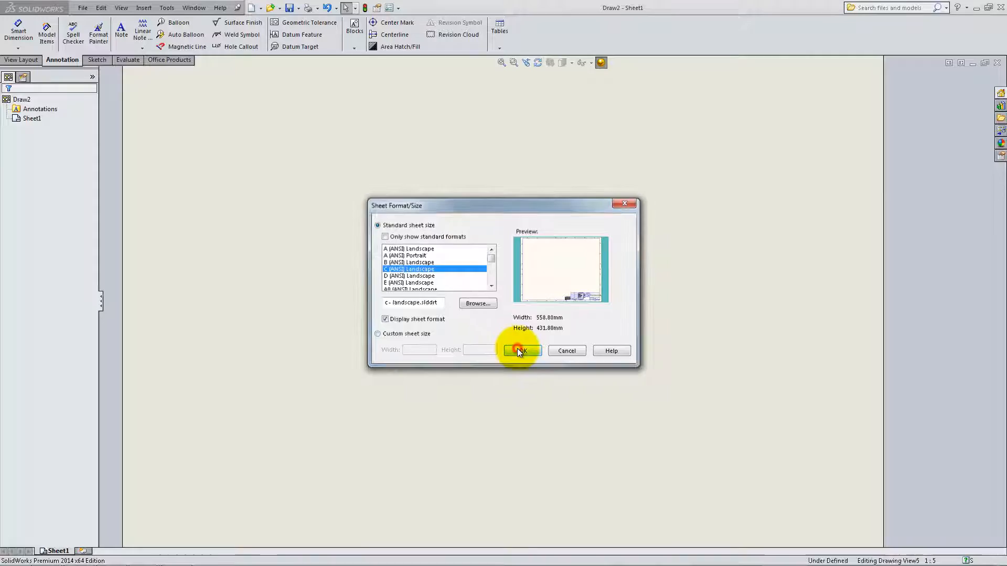
left_click(521, 350)
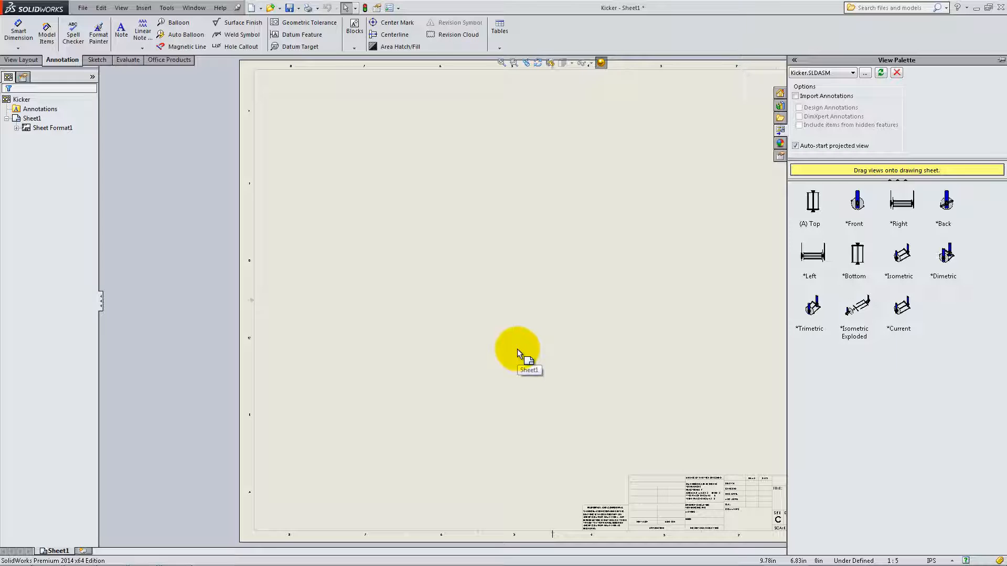
mouse_move(883, 273)
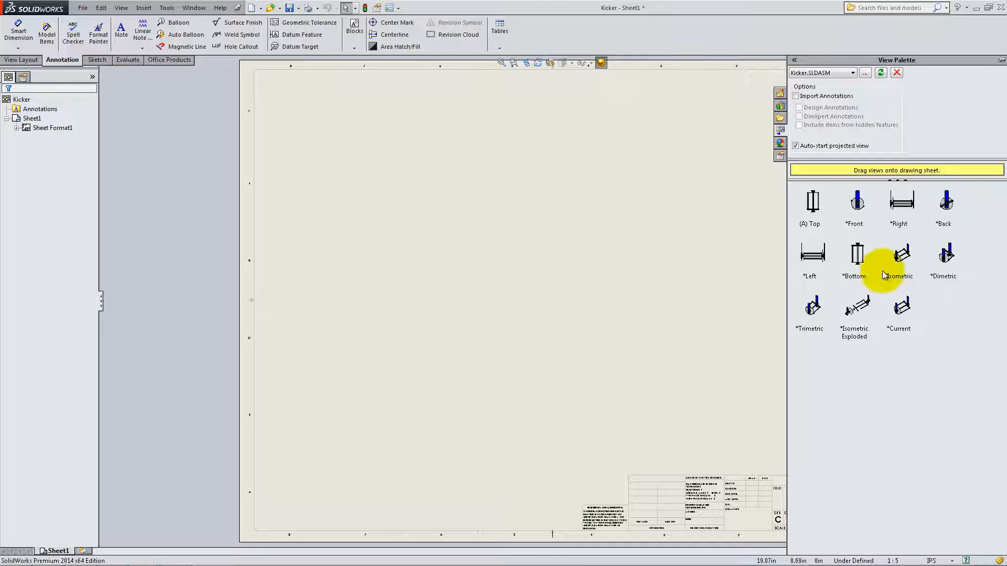
Step: Drag the isometric view from the View Palette to the sheet centre
left_click_drag(899, 254, 532, 327)
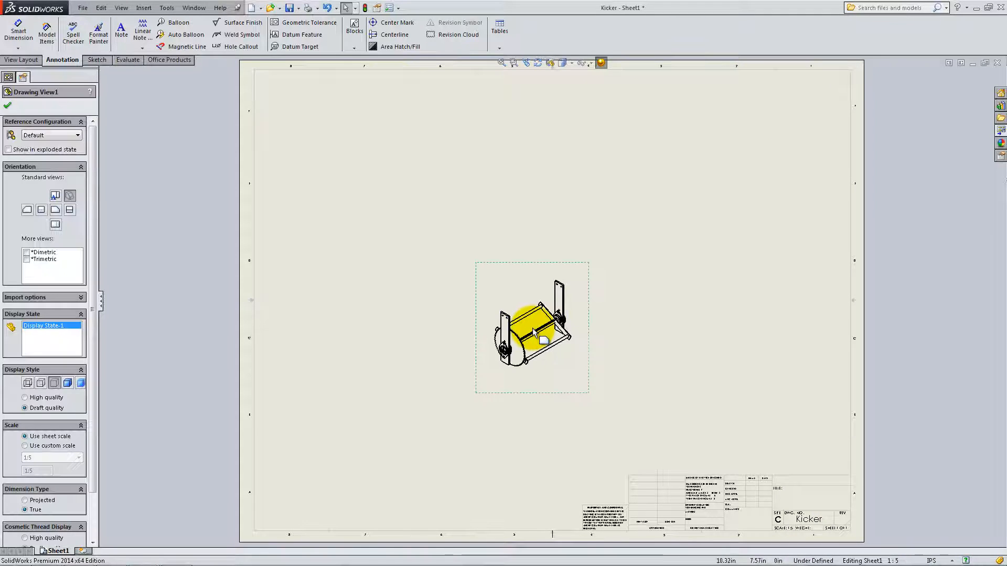
Step: Show the isometric view exploded, Shaded With Edges, at a larger custom scale
left_click(7, 149)
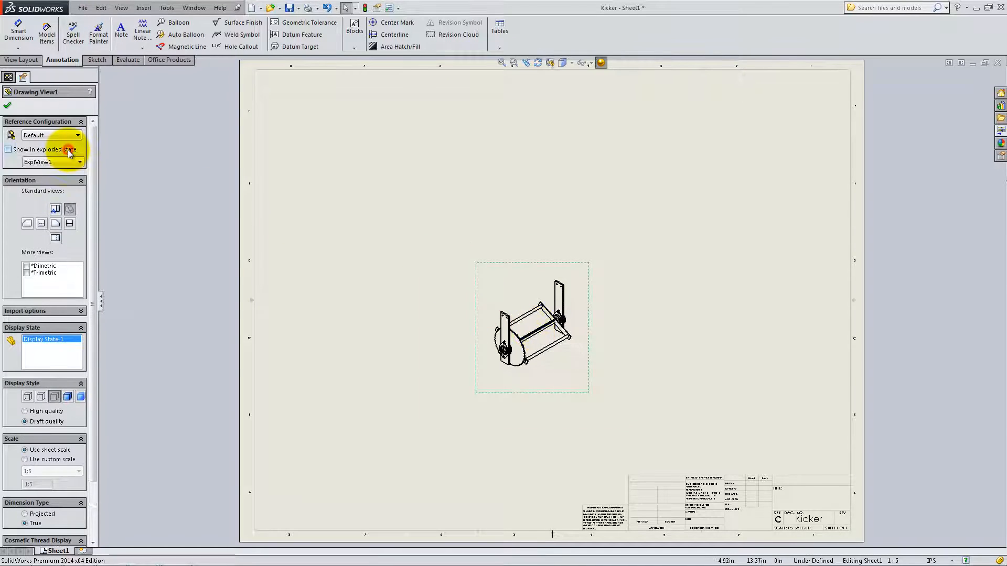
left_click(8, 149)
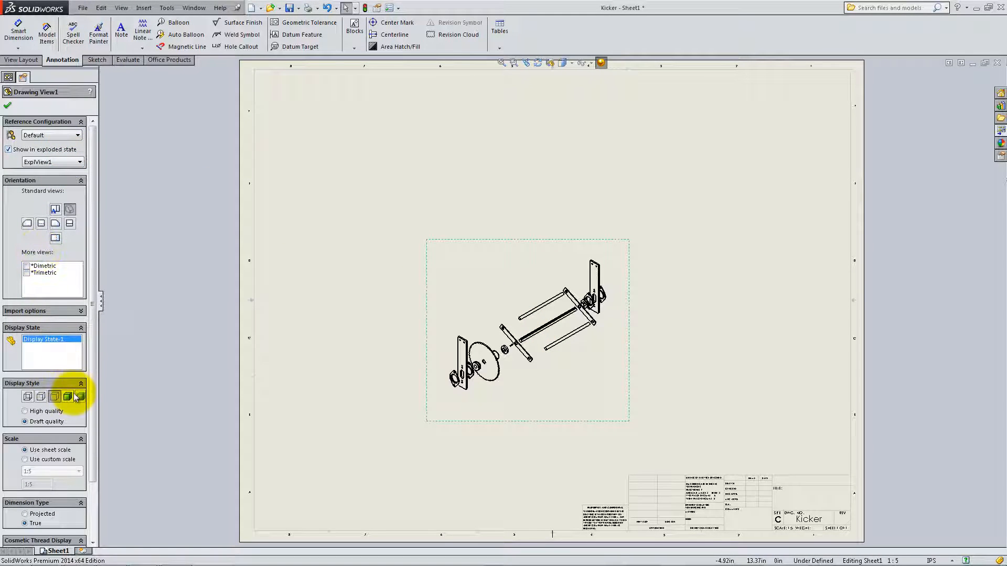
left_click(67, 397)
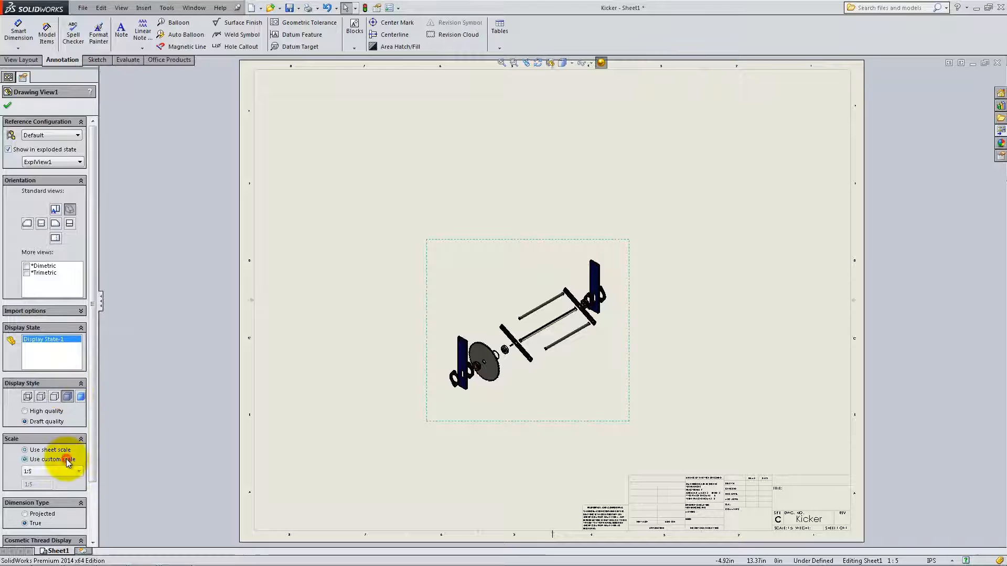
left_click(78, 471)
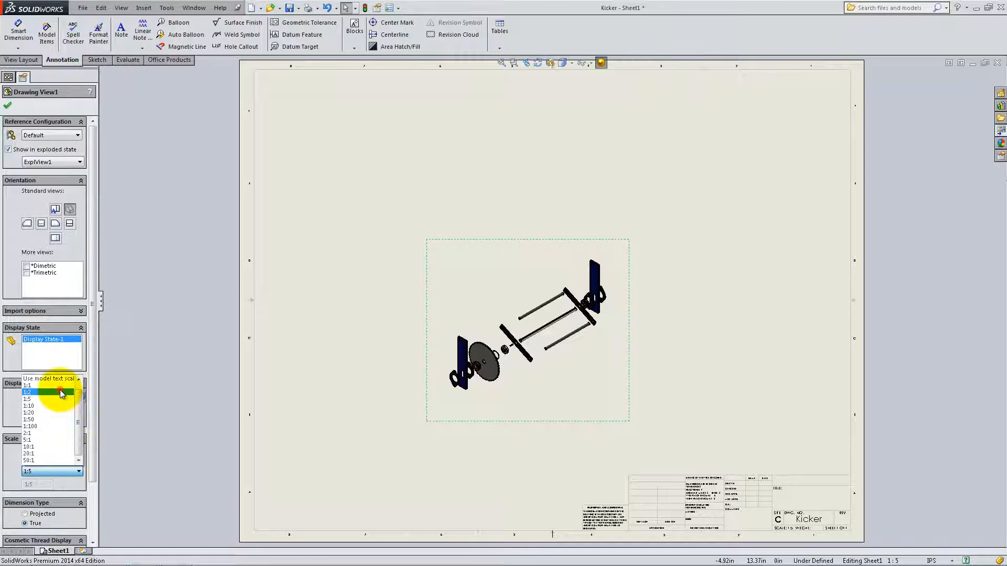
left_click(28, 399)
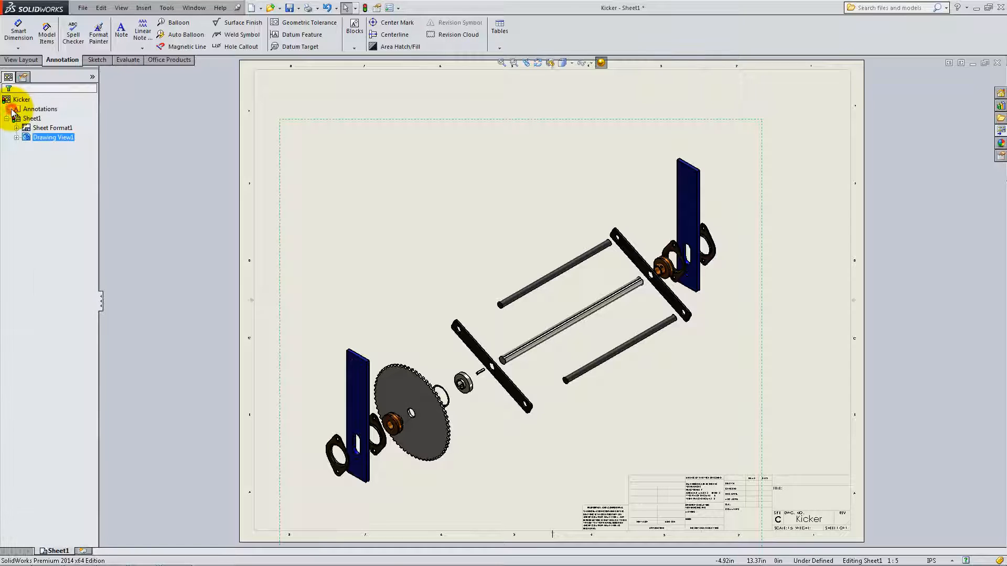
left_click(143, 7)
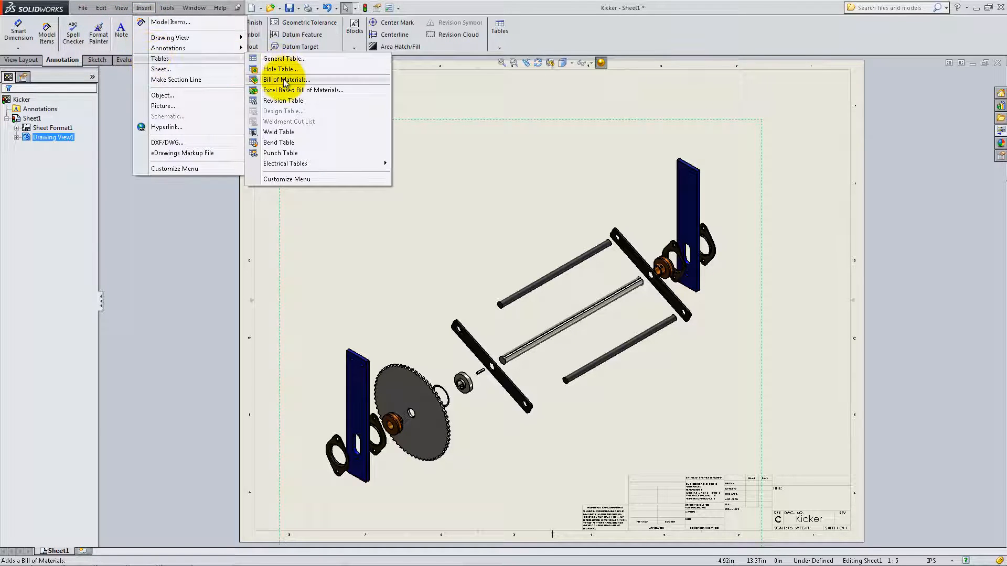
Step: Insert a bill of materials using the bom-material template and place it top-left
left_click(285, 79)
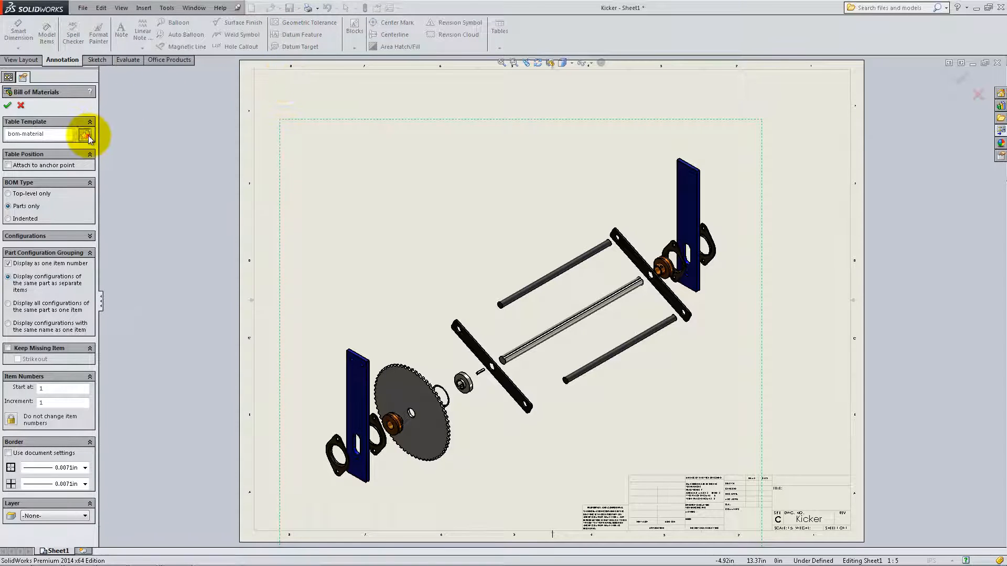
left_click(84, 134)
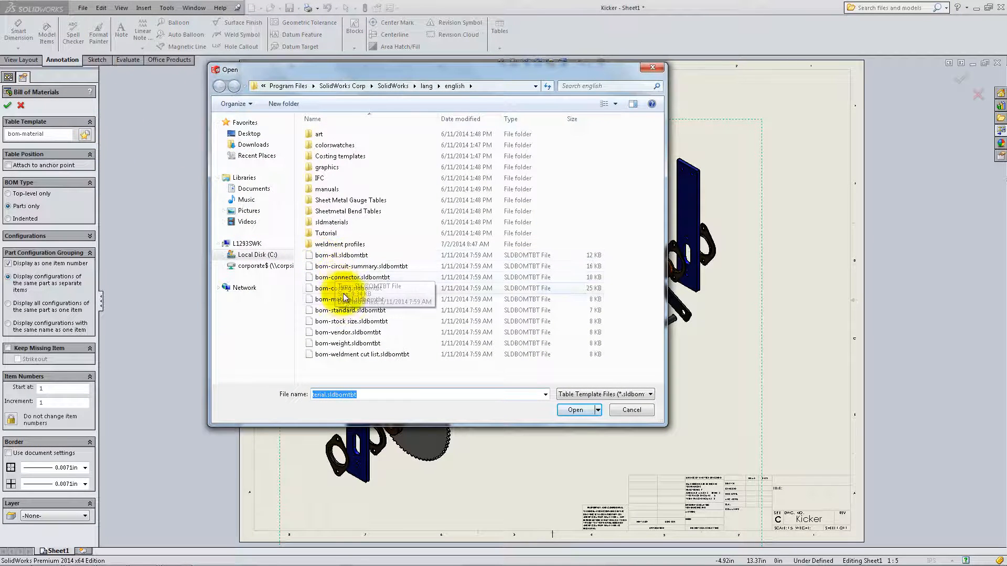
left_click(573, 410)
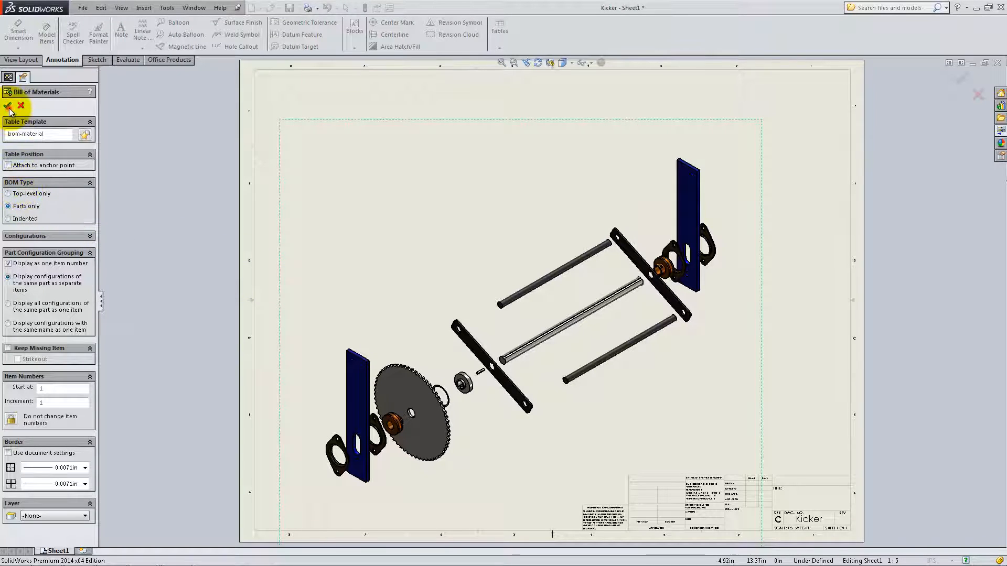
left_click(9, 105)
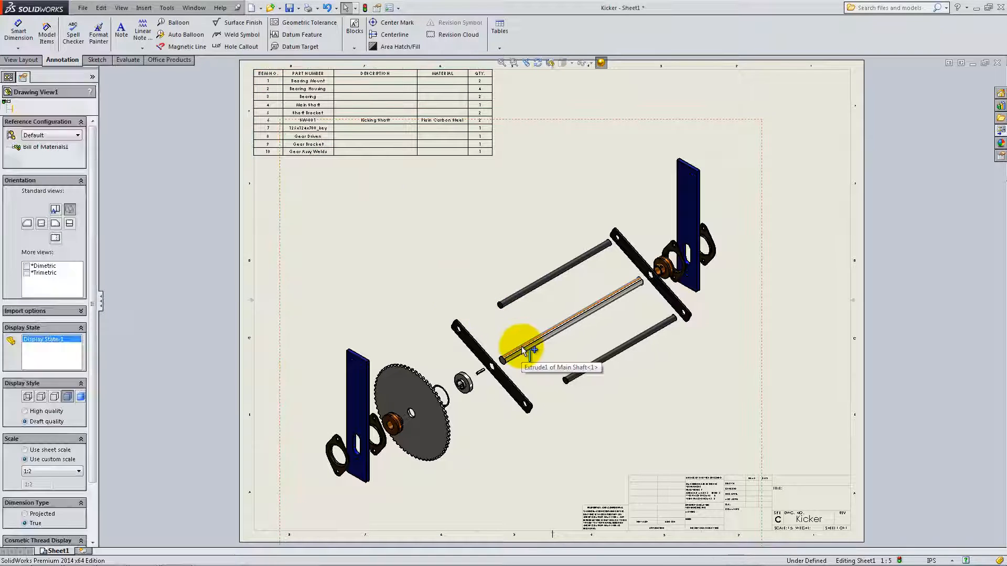
Step: In the Main Shaft part, add a Material custom property linked to the part's material
double_click(523, 350)
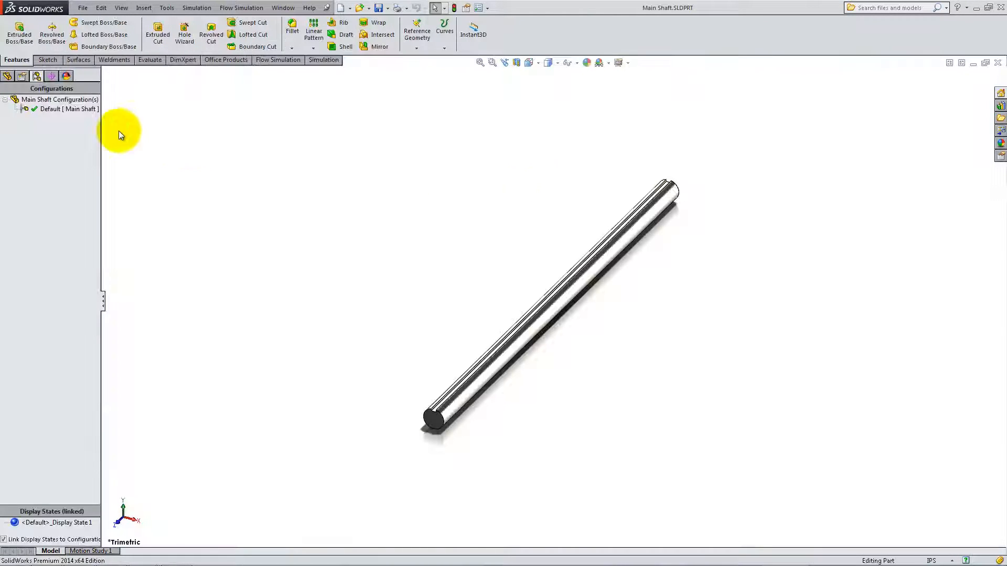
left_click(82, 7)
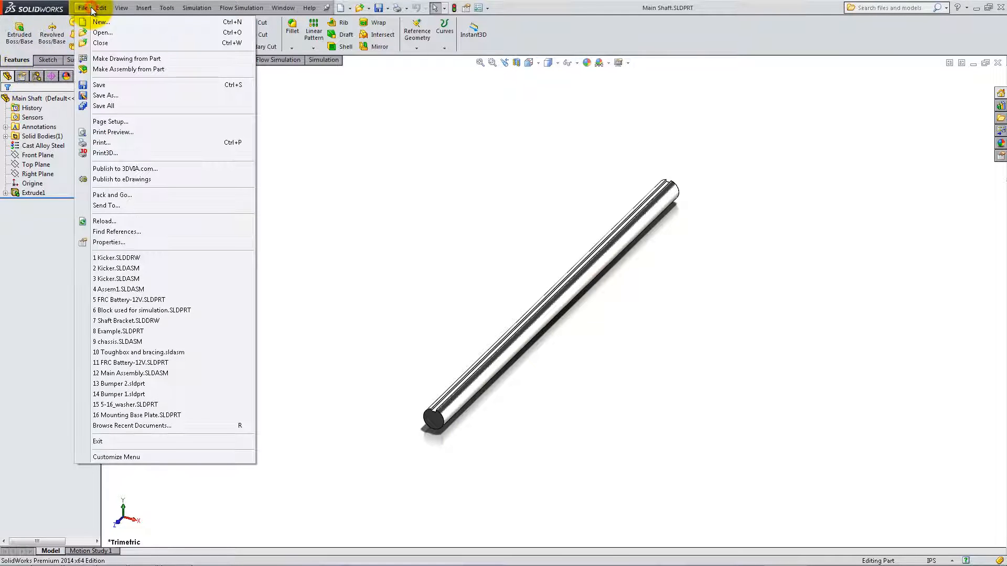
left_click(108, 242)
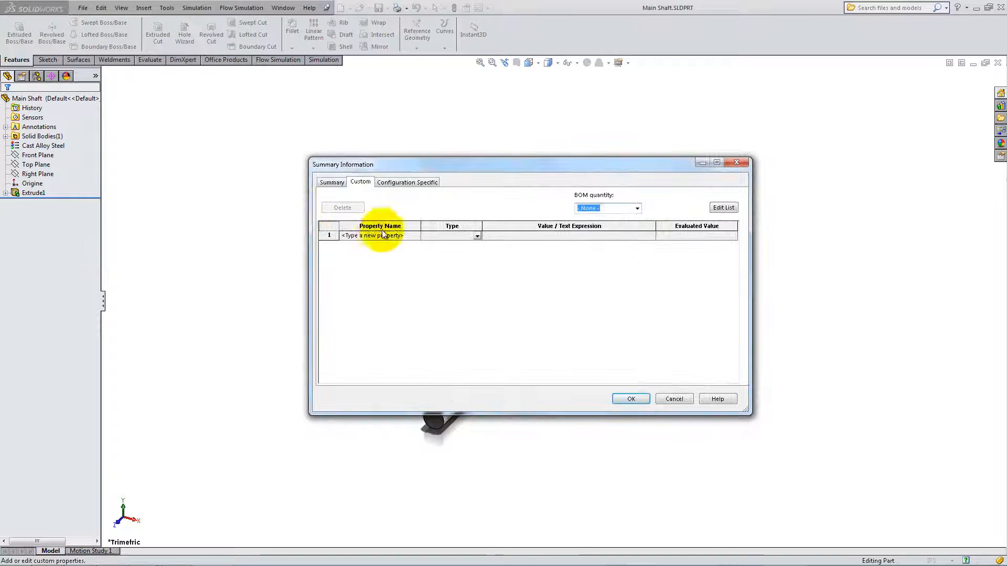
type("Material")
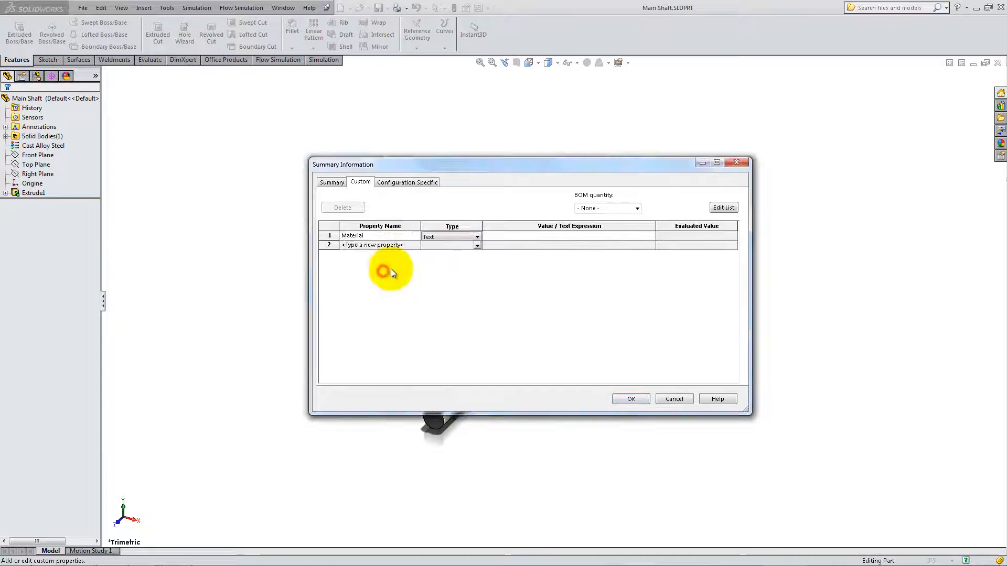
left_click(649, 236)
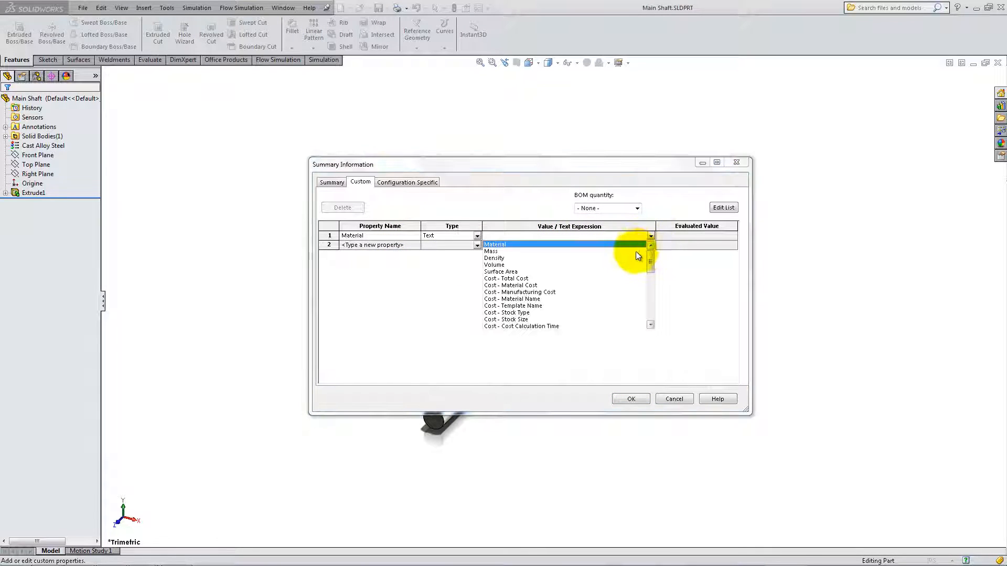
left_click(630, 399)
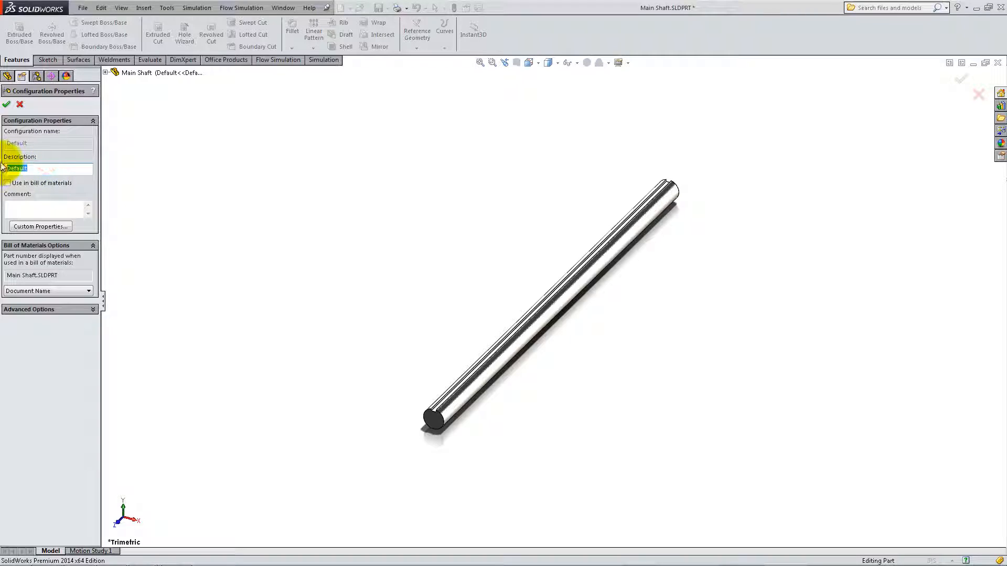
Step: Set description Main Shaft and user-specified BOM part number SW-010
type("Main Shaft")
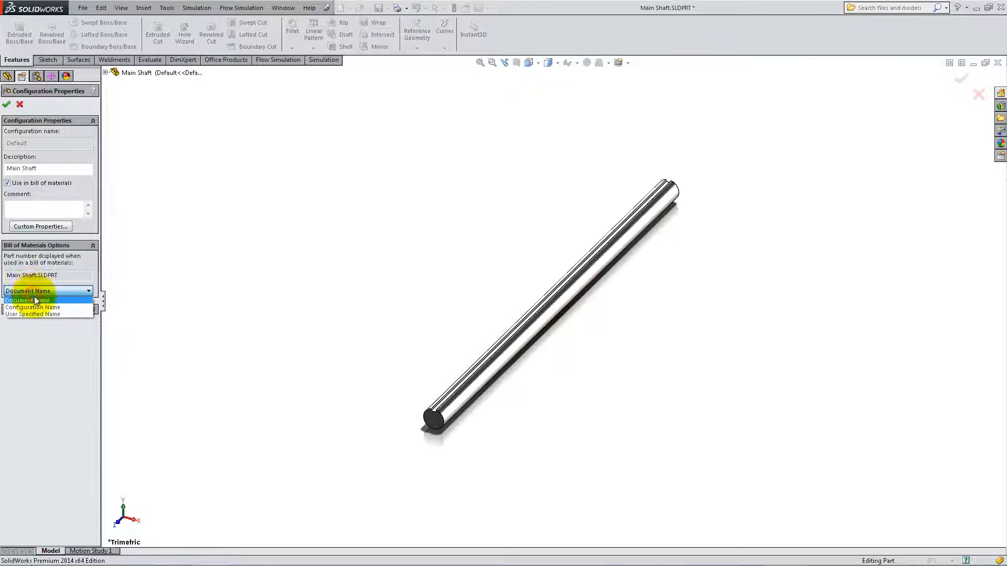
left_click(32, 314)
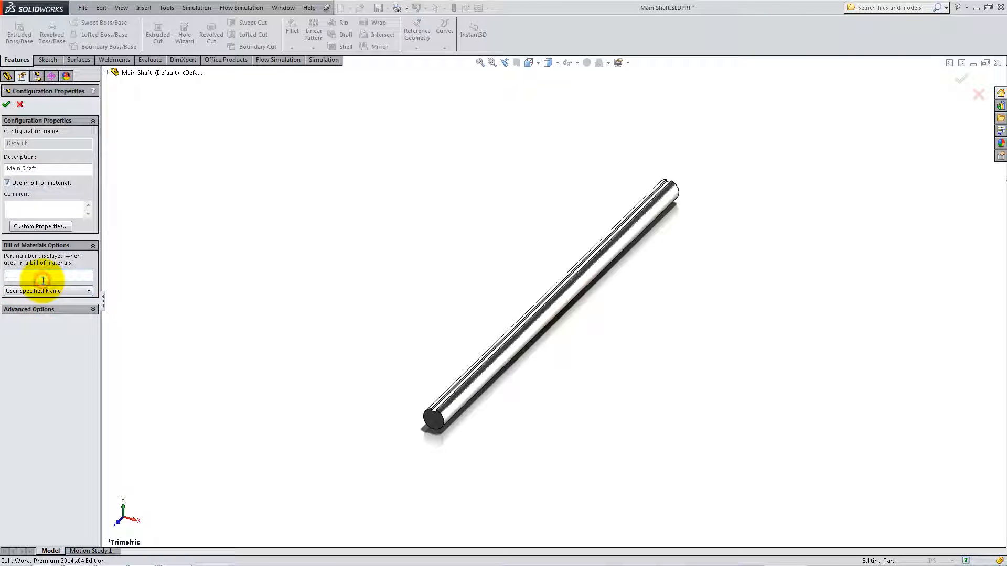
type("SW-010")
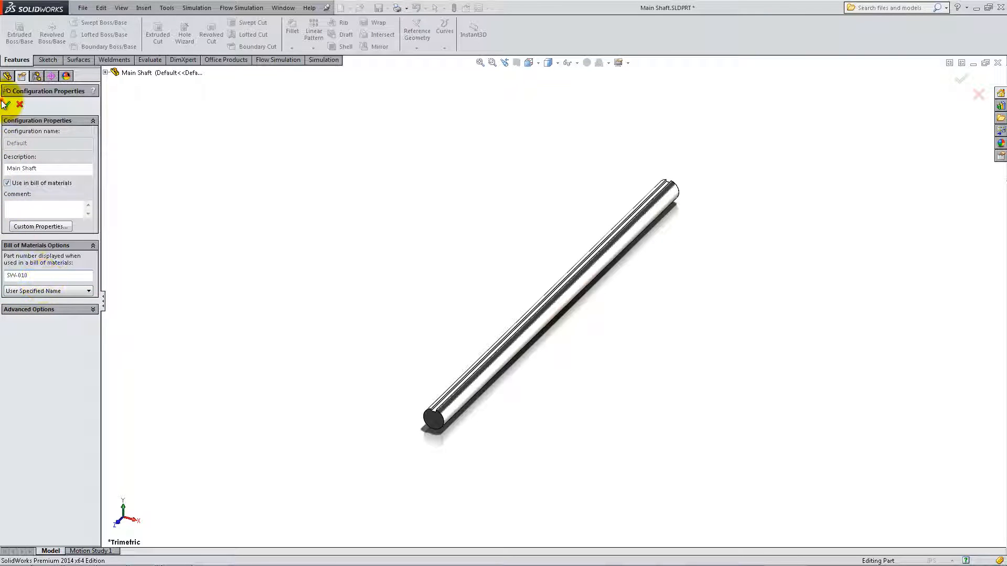
left_click(5, 103)
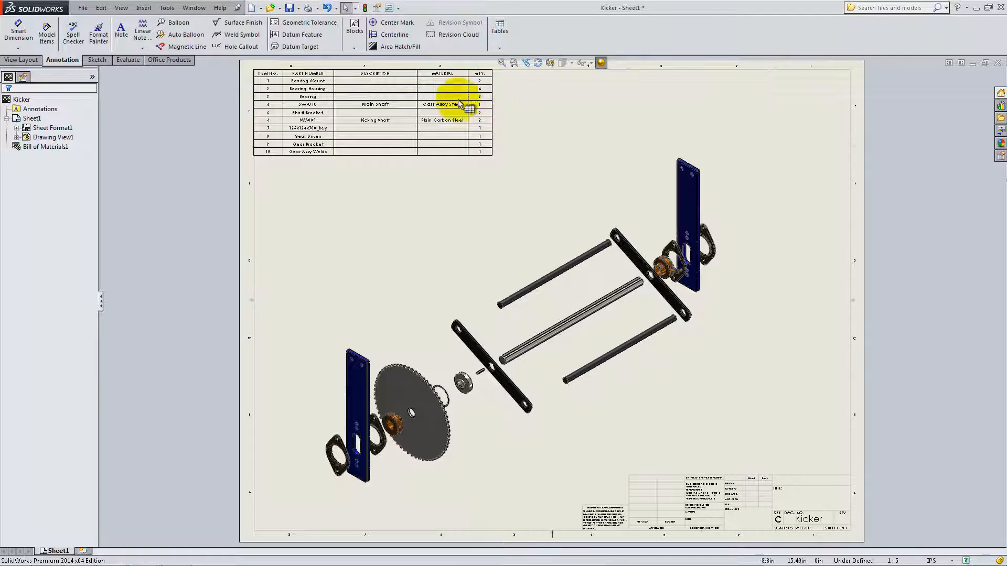
mouse_move(186, 34)
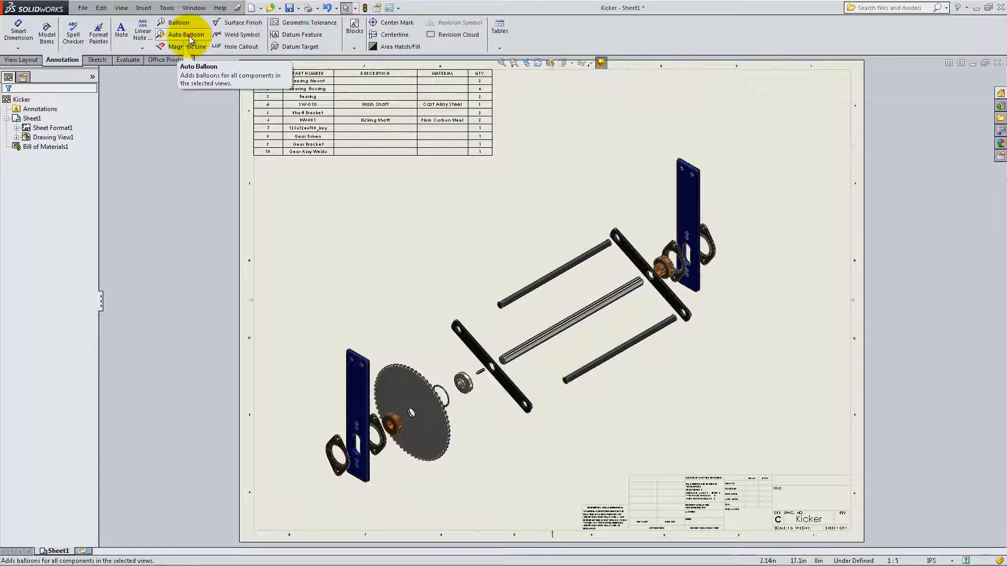
Step: Auto Balloon the exploded view and add a blank second sheet
left_click(187, 33)
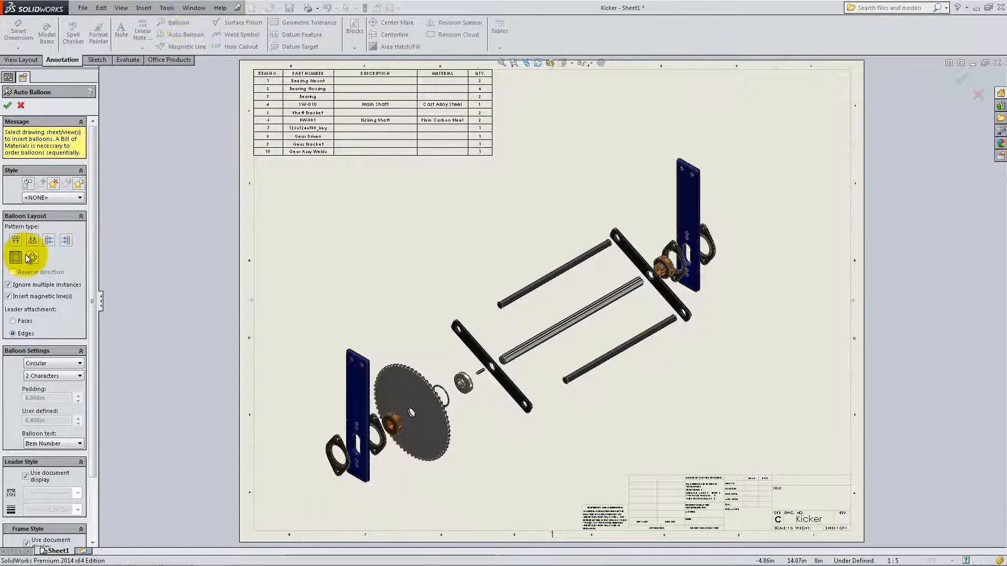
mouse_move(13, 258)
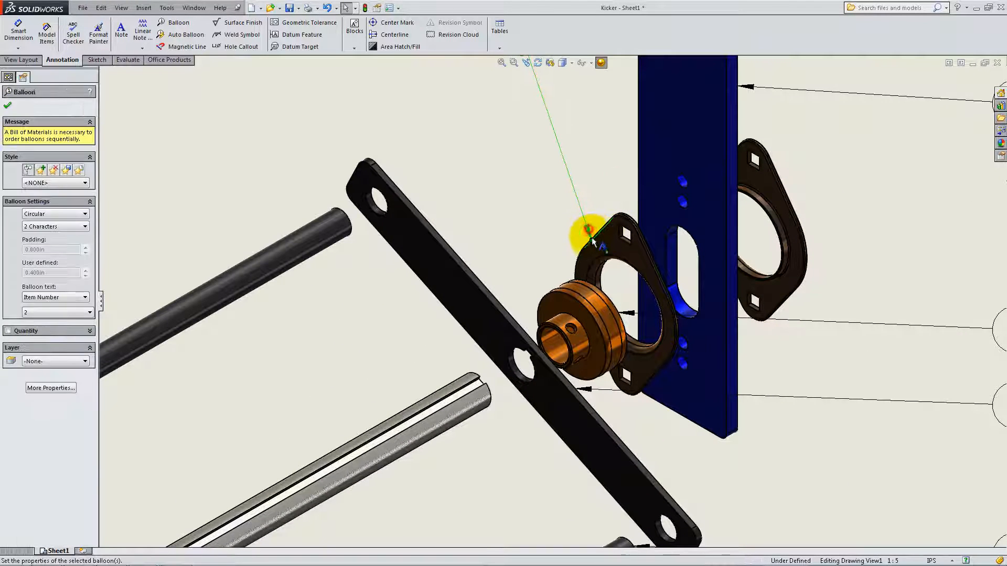
left_click(559, 244)
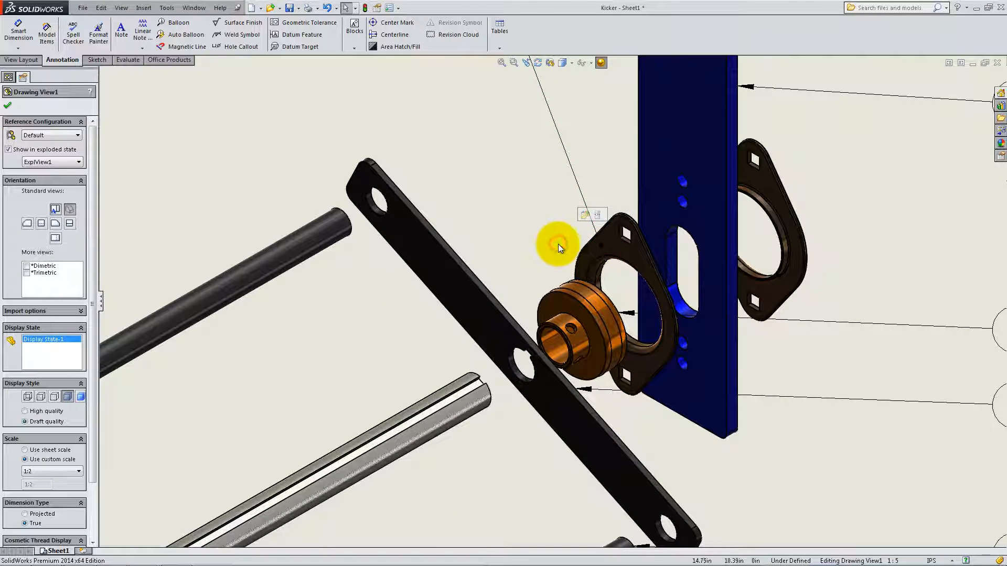
left_click(178, 22)
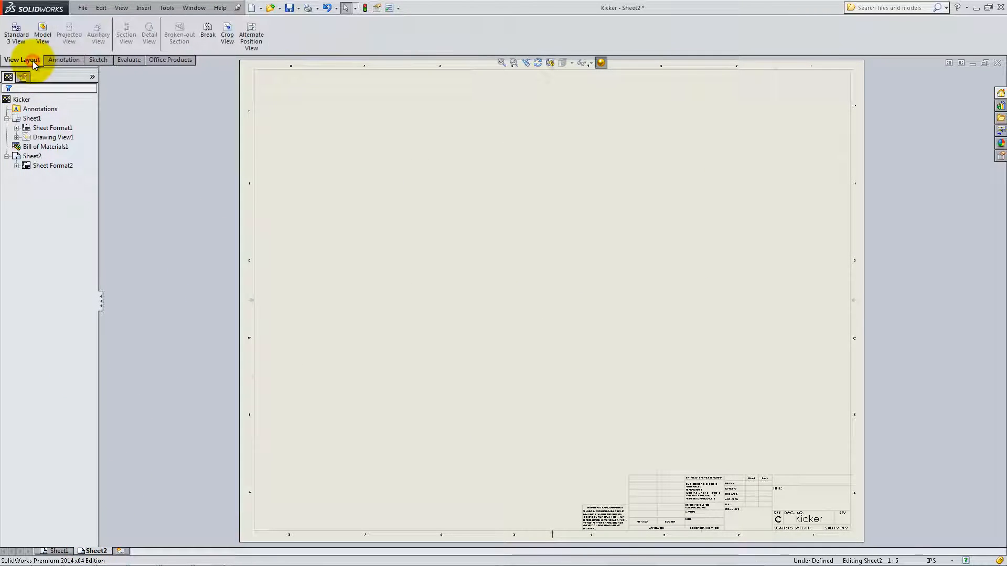
Step: Insert a Model View of the Kicker assembly, isometric, at custom 1:1 scale on sheet 2
left_click(42, 30)
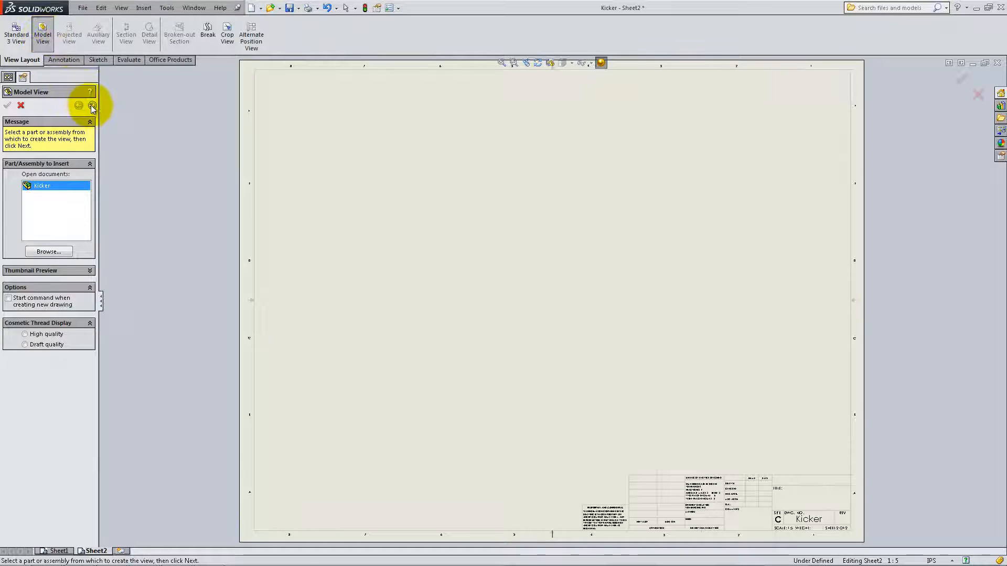
left_click(92, 105)
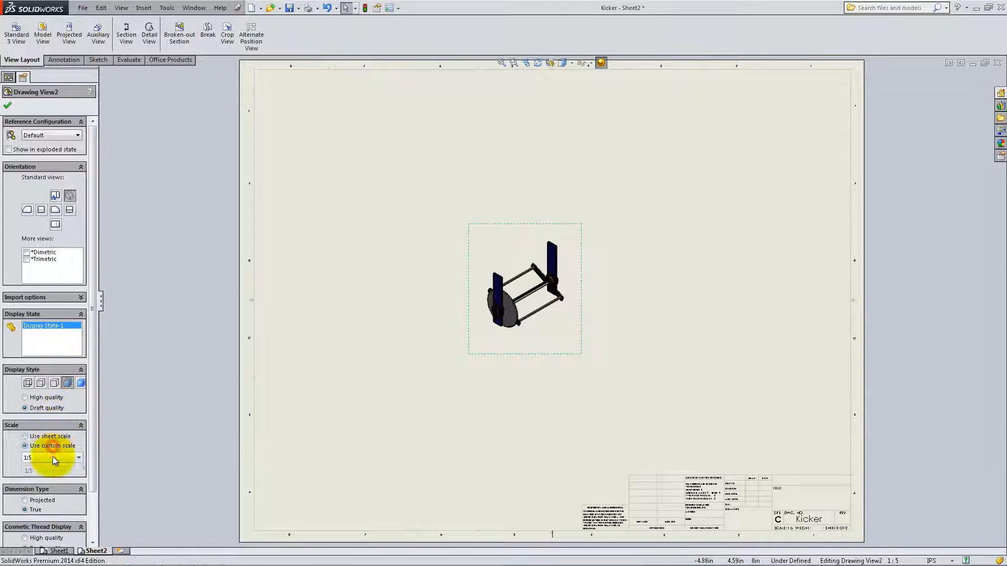
type("1:1")
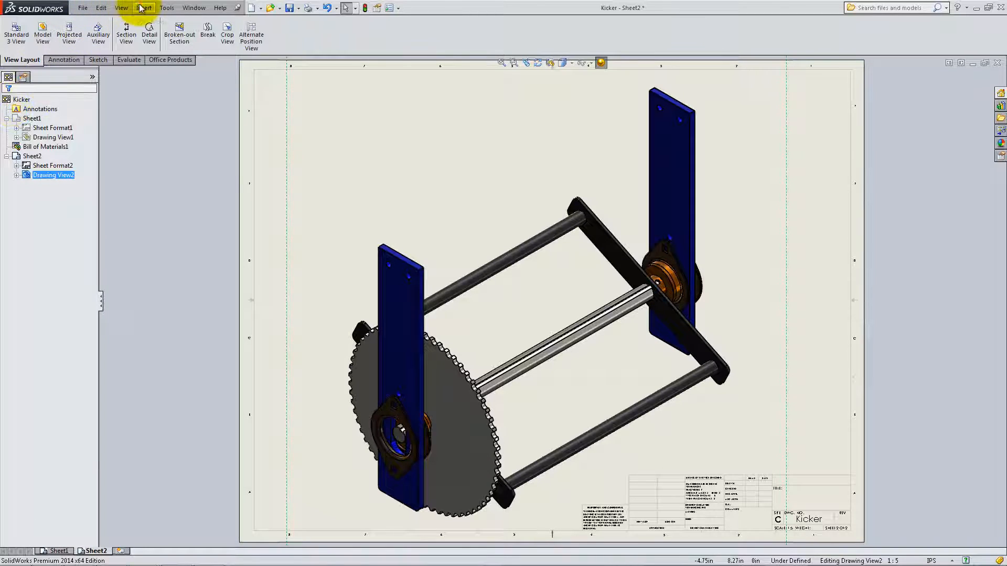
Step: Insert a standard-template revision table and place it at the sheet's top-right corner
left_click(144, 7)
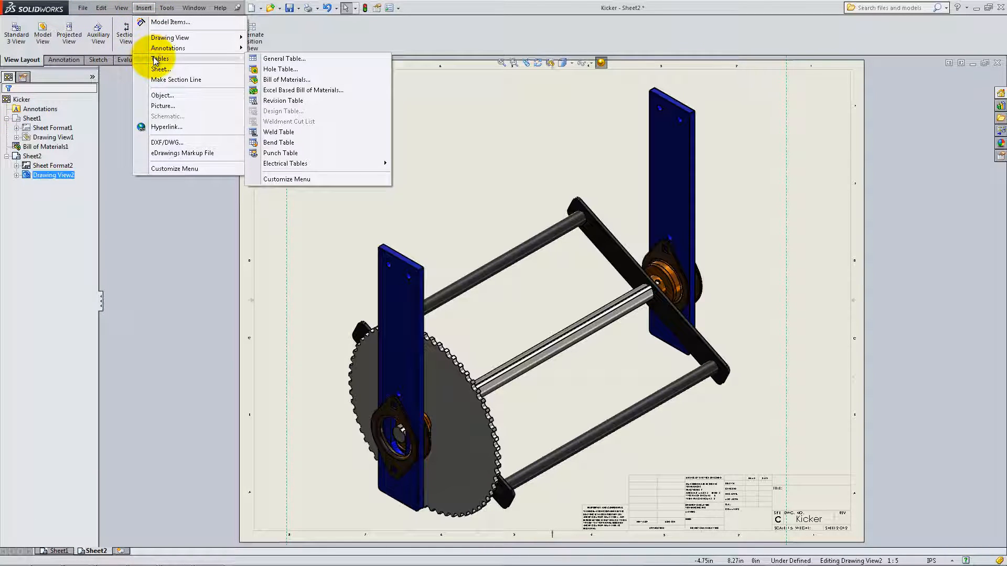
left_click(282, 101)
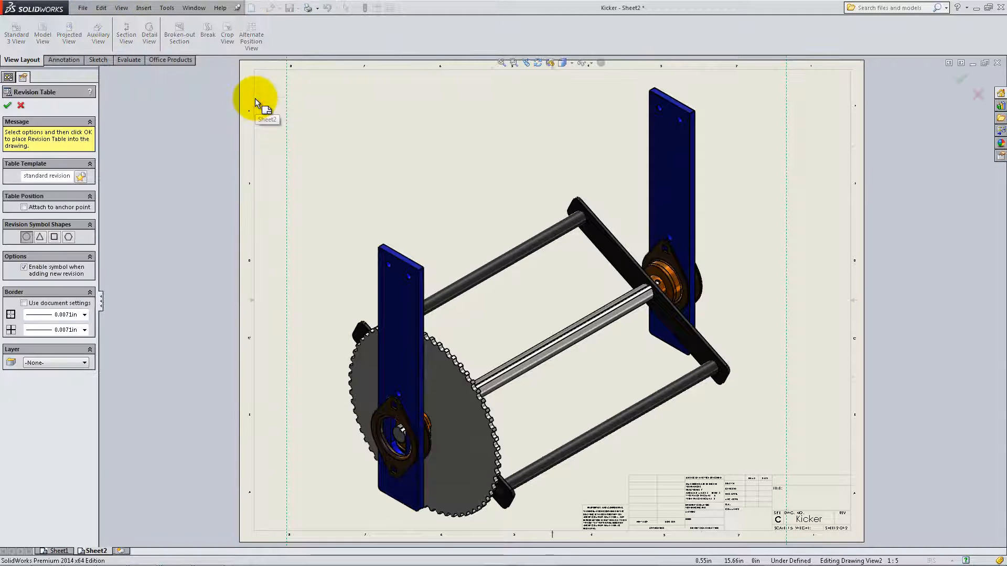
left_click(7, 105)
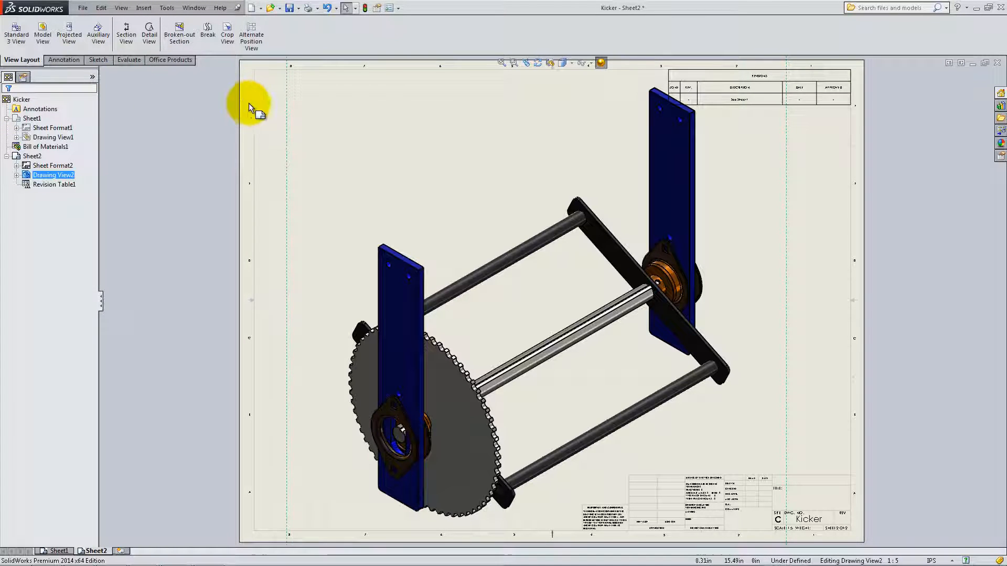